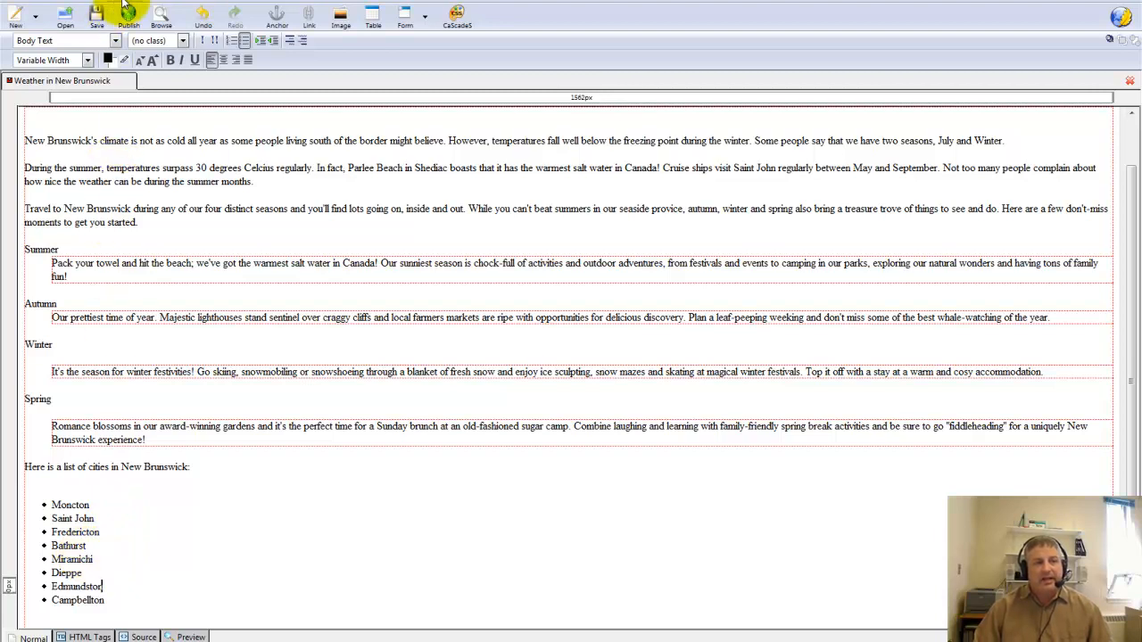
- Via List Properties, keep the city list bulleted and set its Bullet Style to Solid square
{"action": "left_click", "coordinate": [156, 4]}
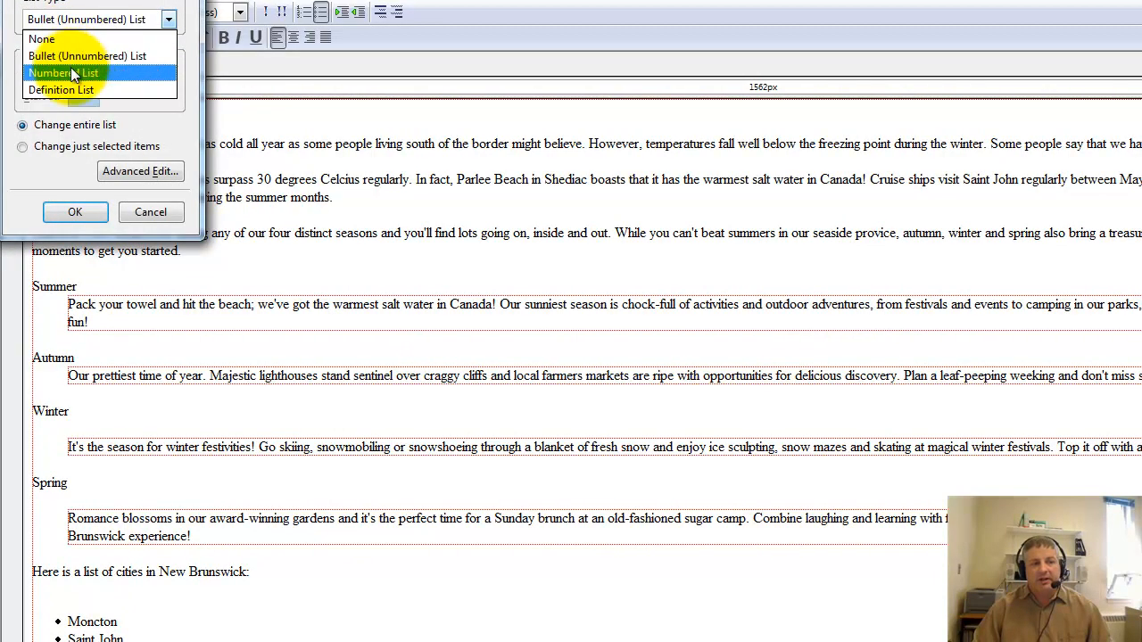
{"action": "left_click", "coordinate": [87, 56]}
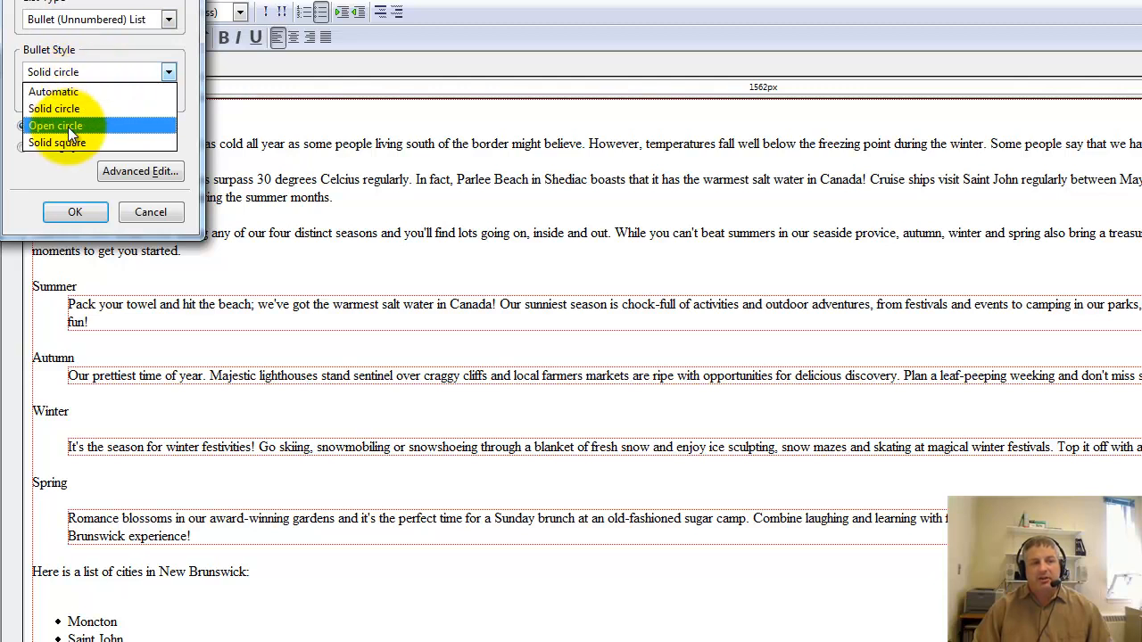
{"action": "left_click", "coordinate": [56, 142]}
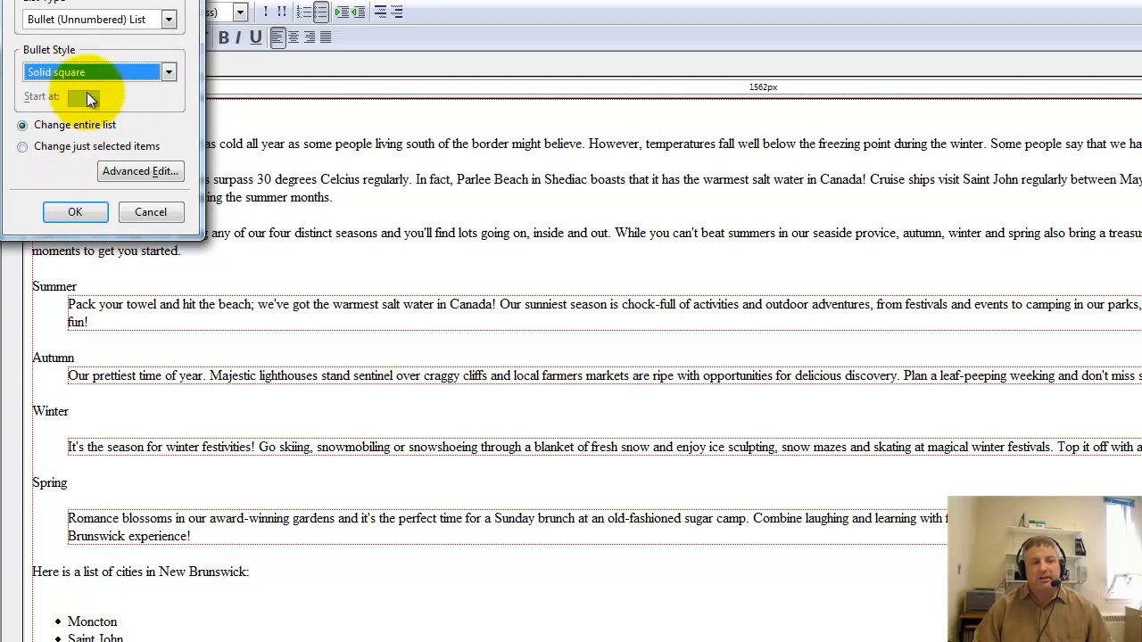
{"action": "left_click", "coordinate": [74, 212]}
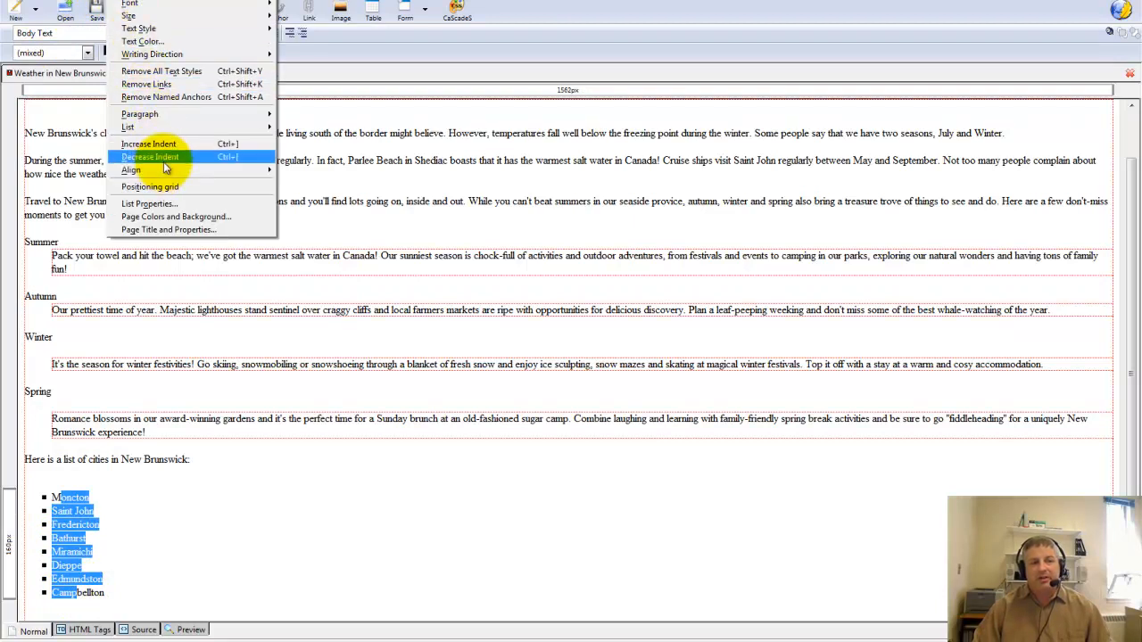
- Change the city list to a Numbered List with the A, B, C... number style
{"action": "left_click", "coordinate": [149, 203]}
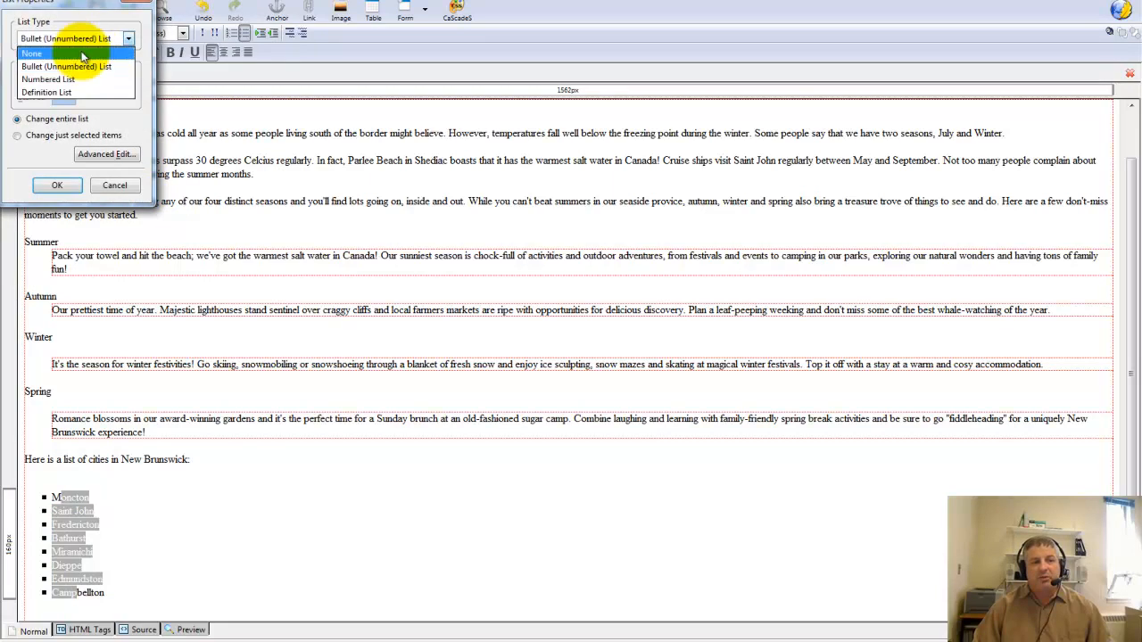
{"action": "left_click", "coordinate": [66, 66]}
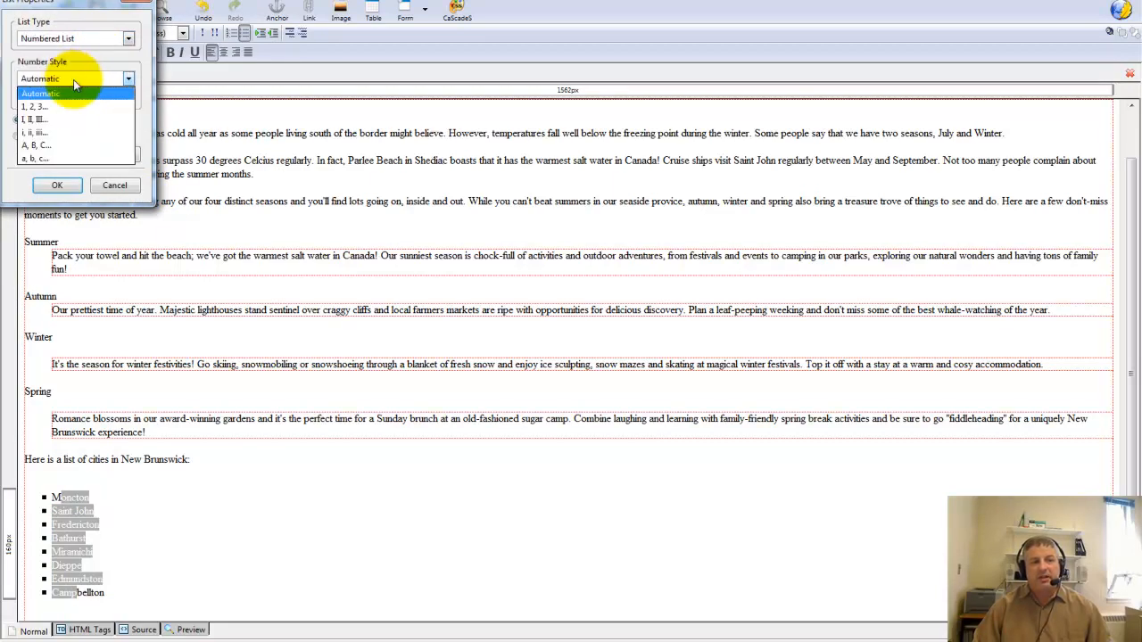
{"action": "left_click", "coordinate": [33, 106]}
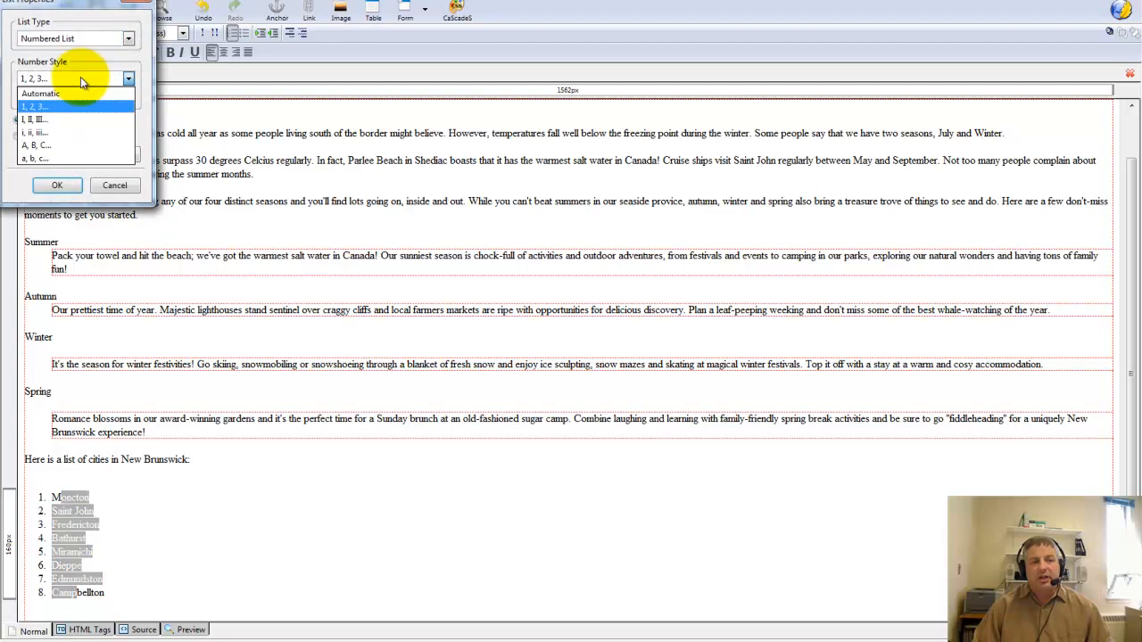
{"action": "left_click", "coordinate": [36, 145]}
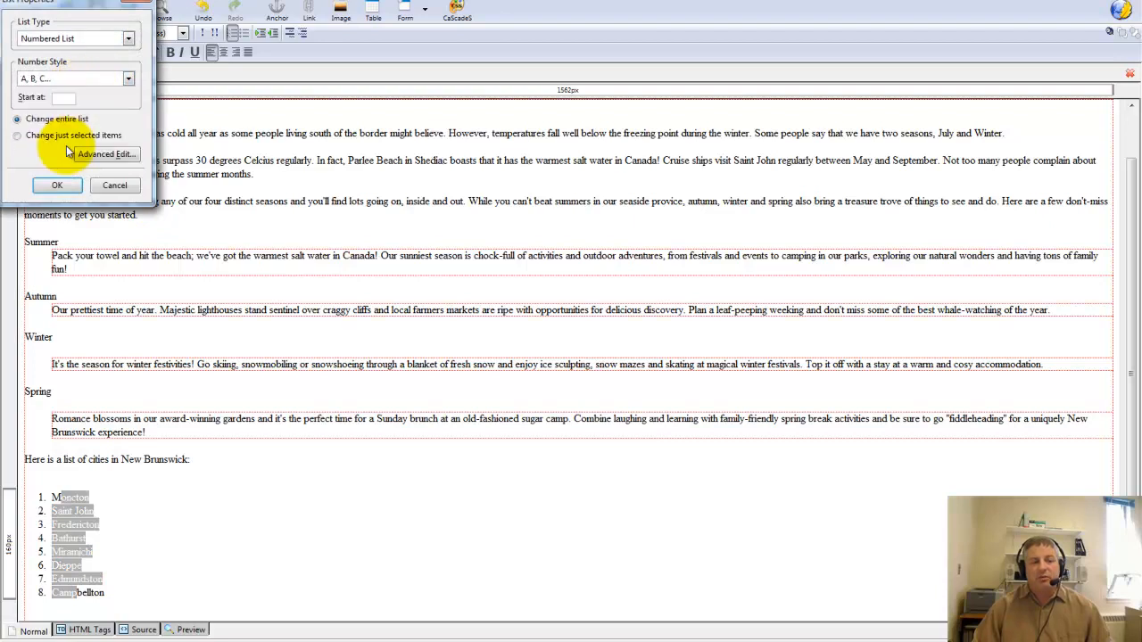
{"action": "left_click", "coordinate": [57, 185]}
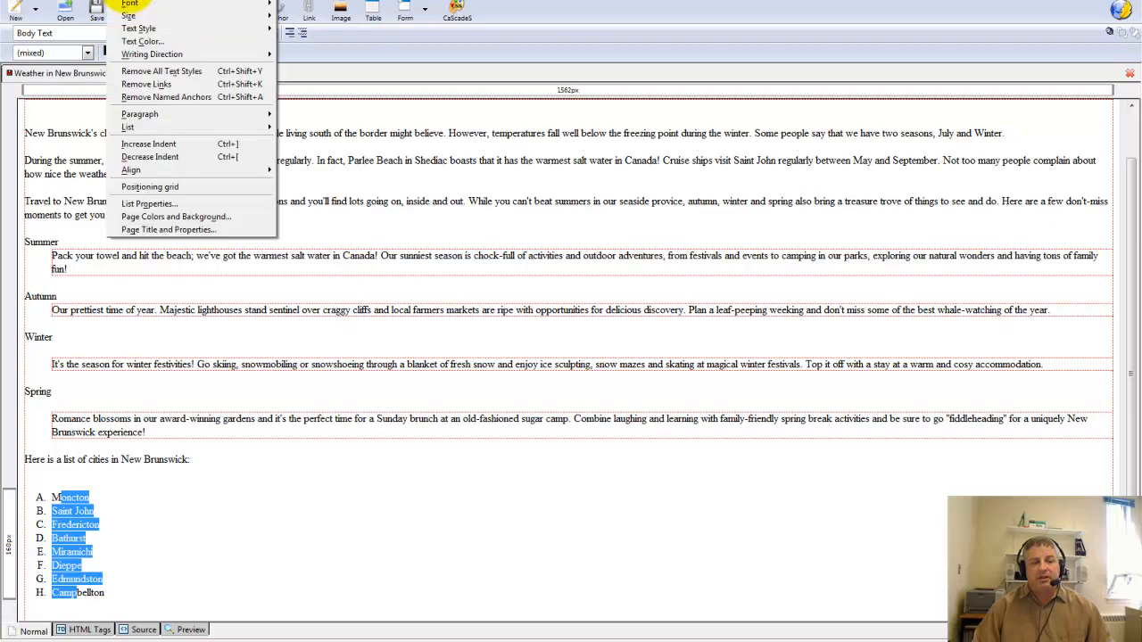
{"action": "mouse_move", "coordinate": [131, 169]}
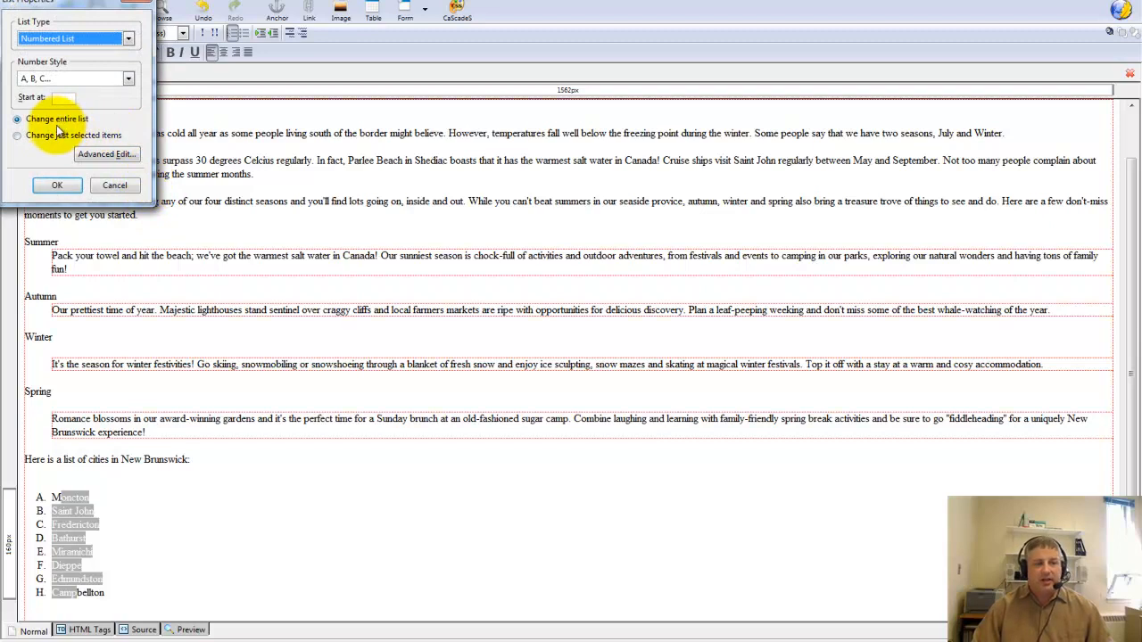
- Set the lettered list's Start at value to M so items run M through T
{"action": "left_click", "coordinate": [63, 96]}
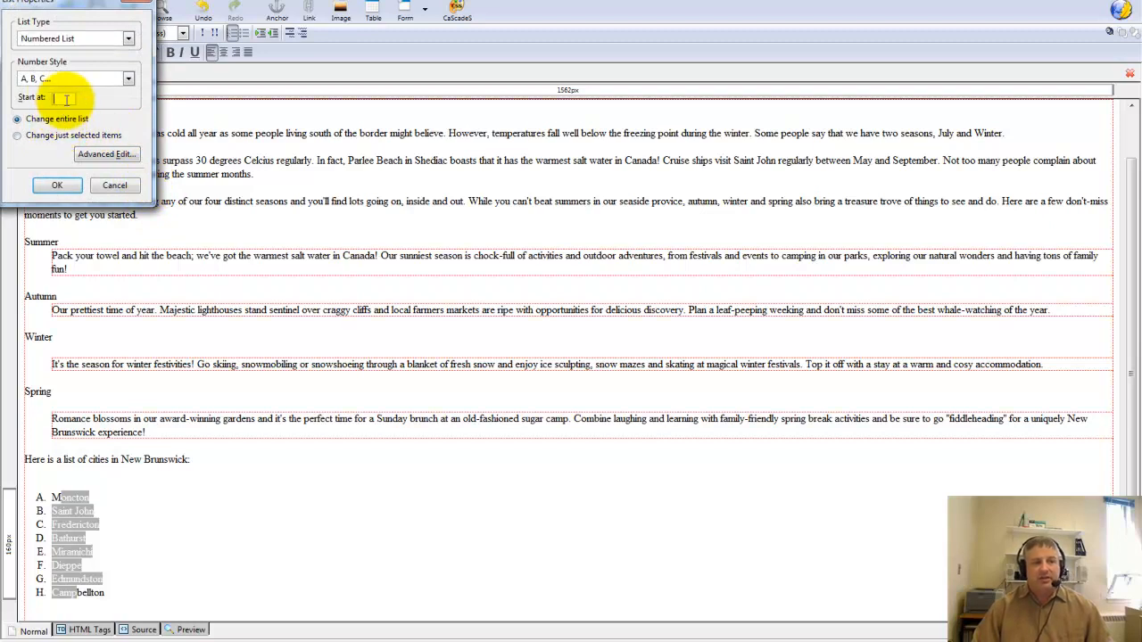
{"action": "type", "text": "M"}
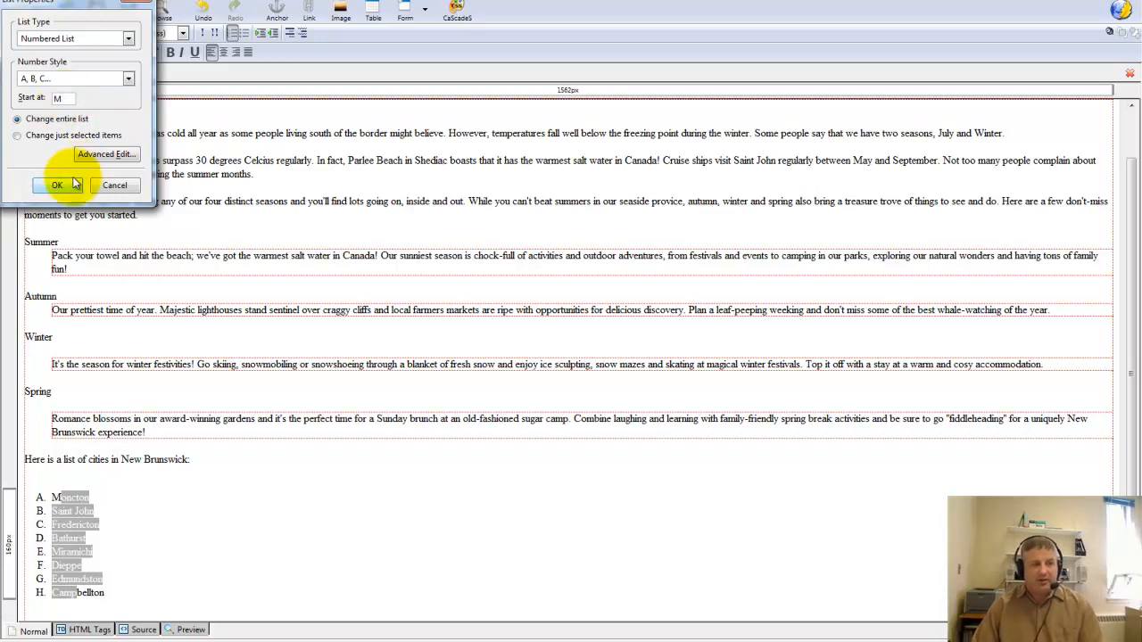
{"action": "left_click", "coordinate": [58, 184]}
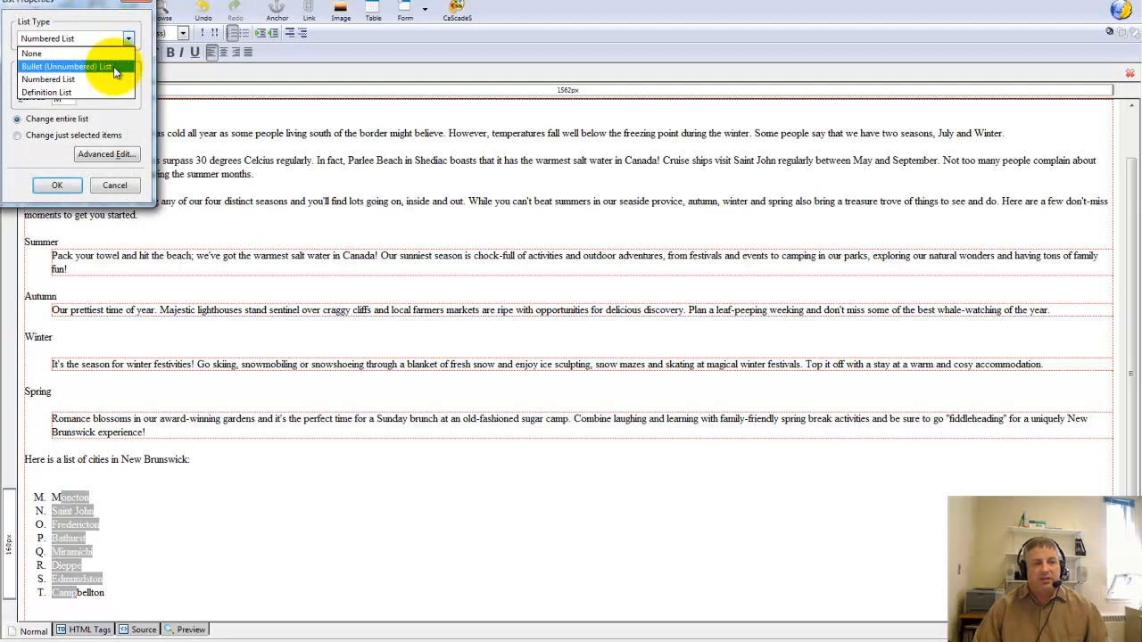
- Switch the list back to Bullet (Unnumbered) with Solid square bullets and deselect the cities
{"action": "left_click", "coordinate": [66, 66]}
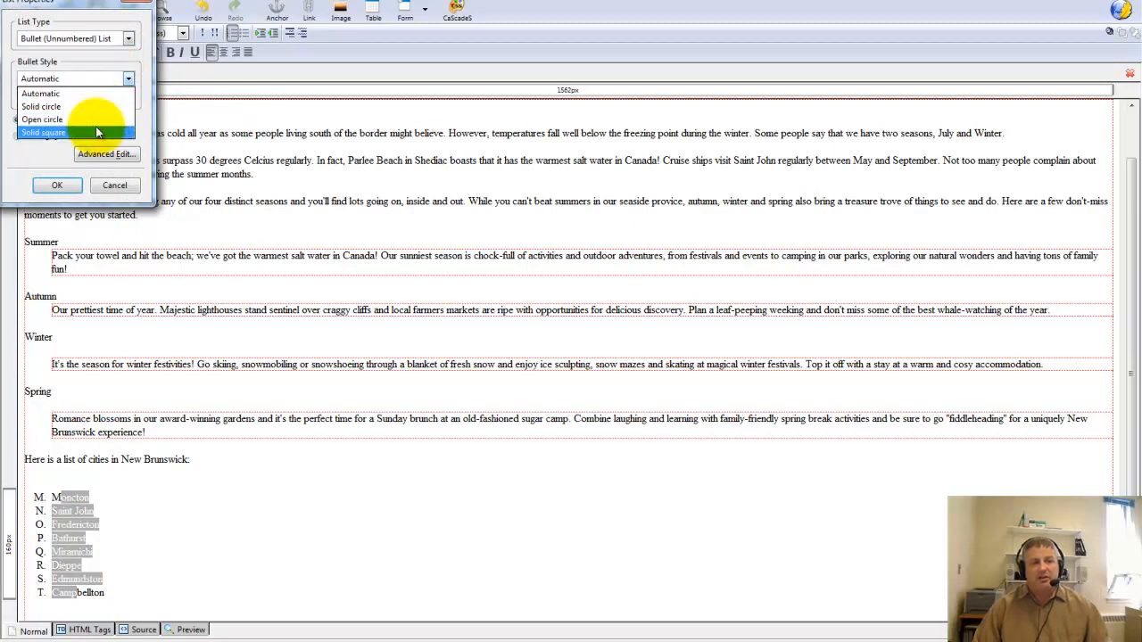
{"action": "left_click", "coordinate": [44, 132]}
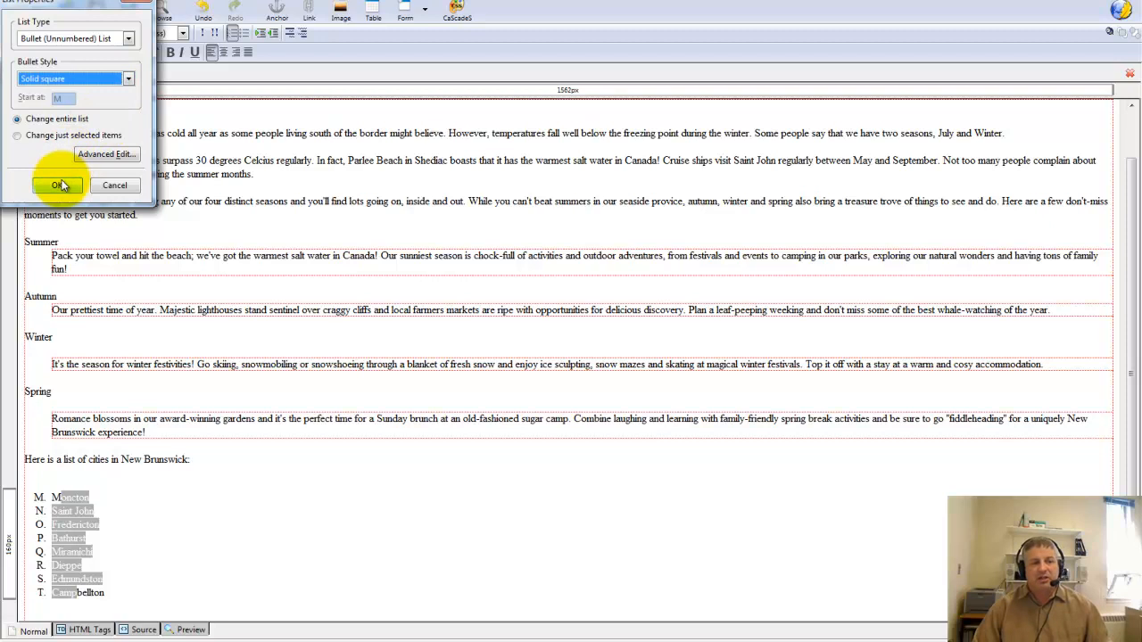
{"action": "left_click", "coordinate": [57, 185]}
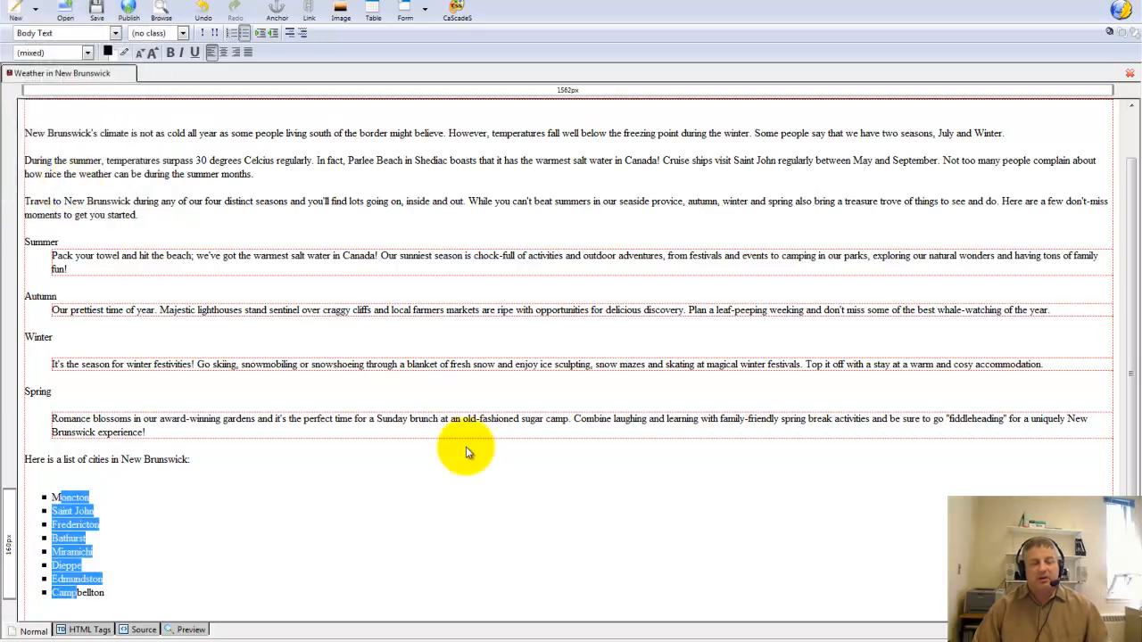
{"action": "left_click", "coordinate": [13, 8]}
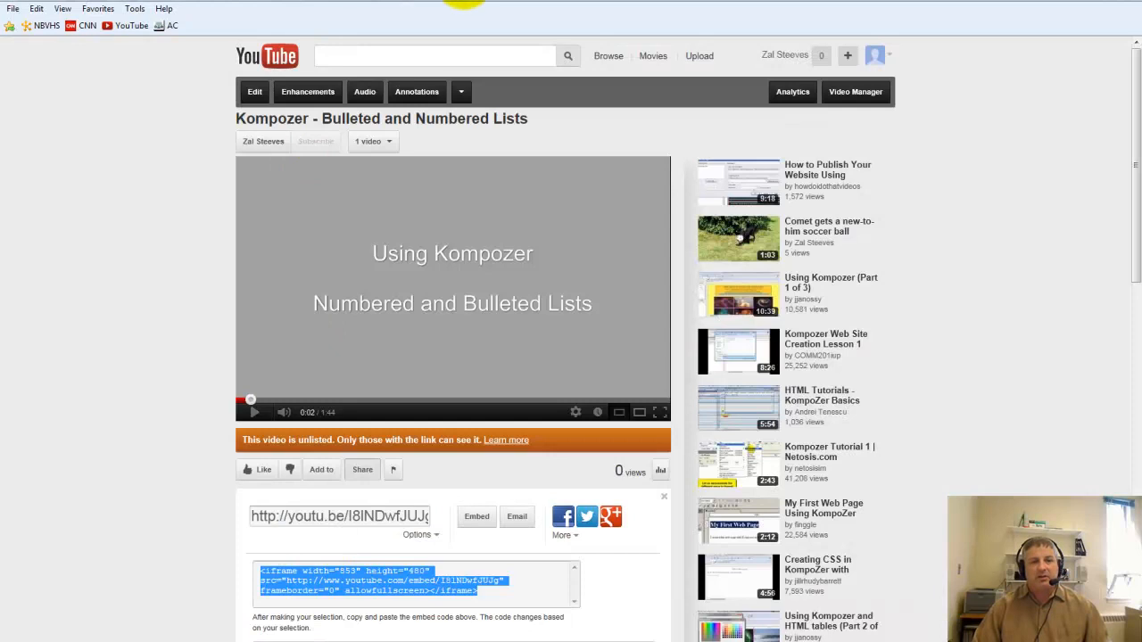
- Browse to index.html in the website folder and load it in Internet Explorer
{"action": "left_click", "coordinate": [14, 8]}
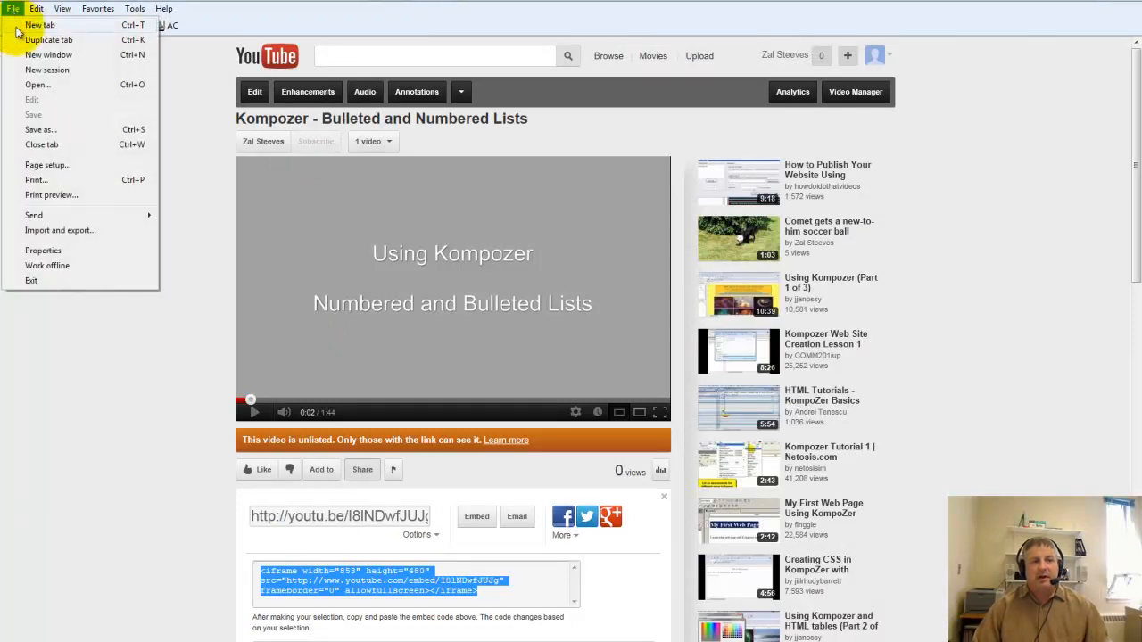
{"action": "left_click", "coordinate": [37, 83]}
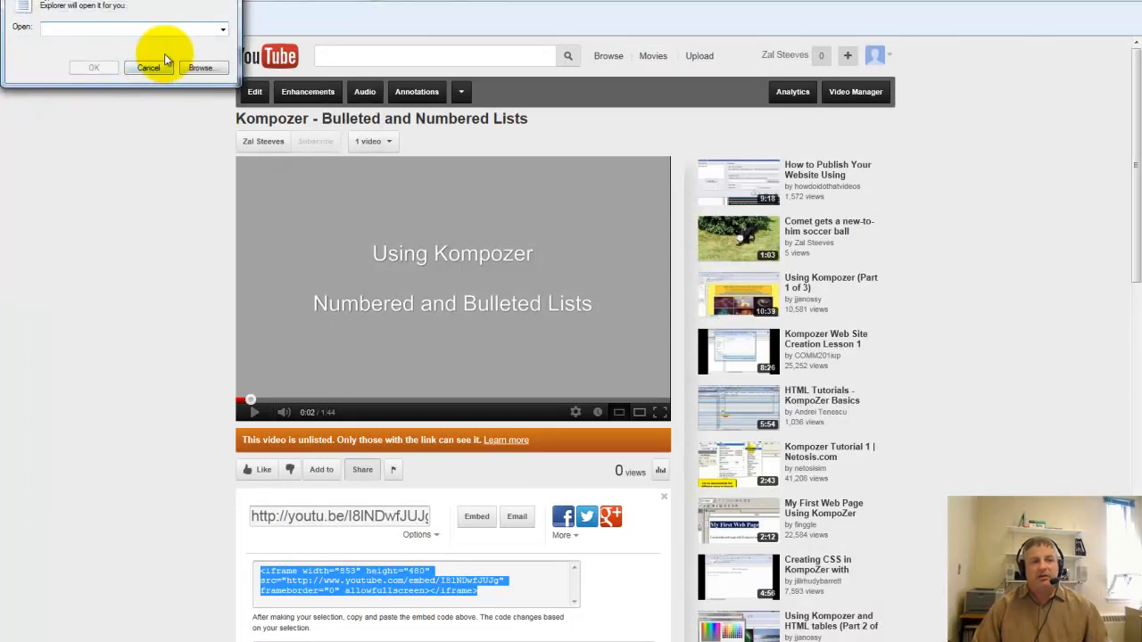
{"action": "left_click", "coordinate": [203, 67]}
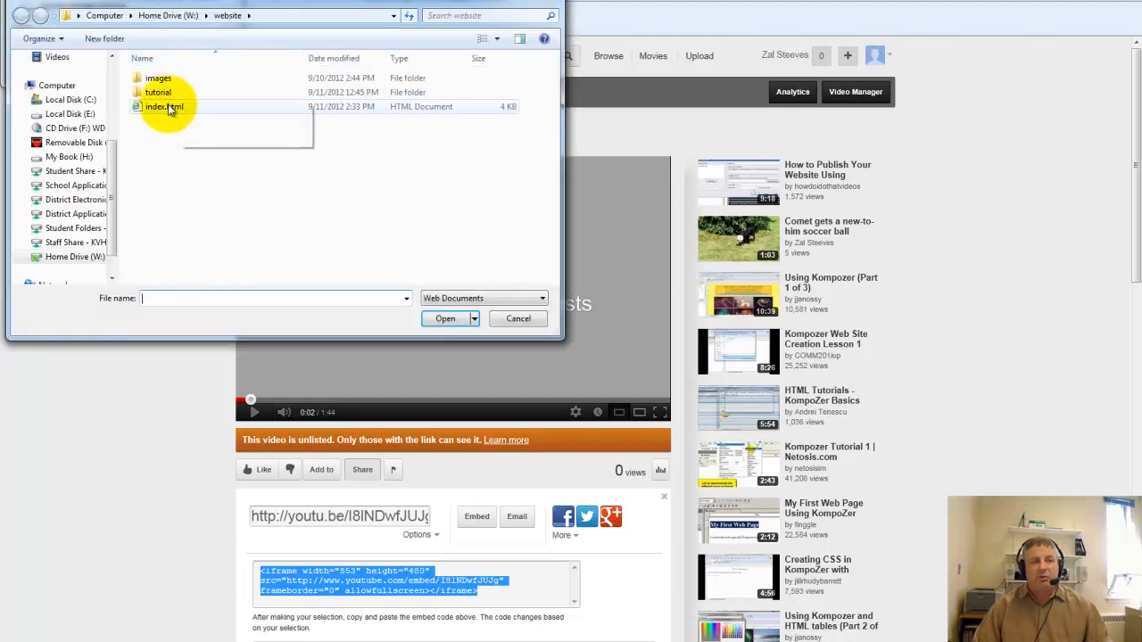
{"action": "left_click", "coordinate": [445, 318]}
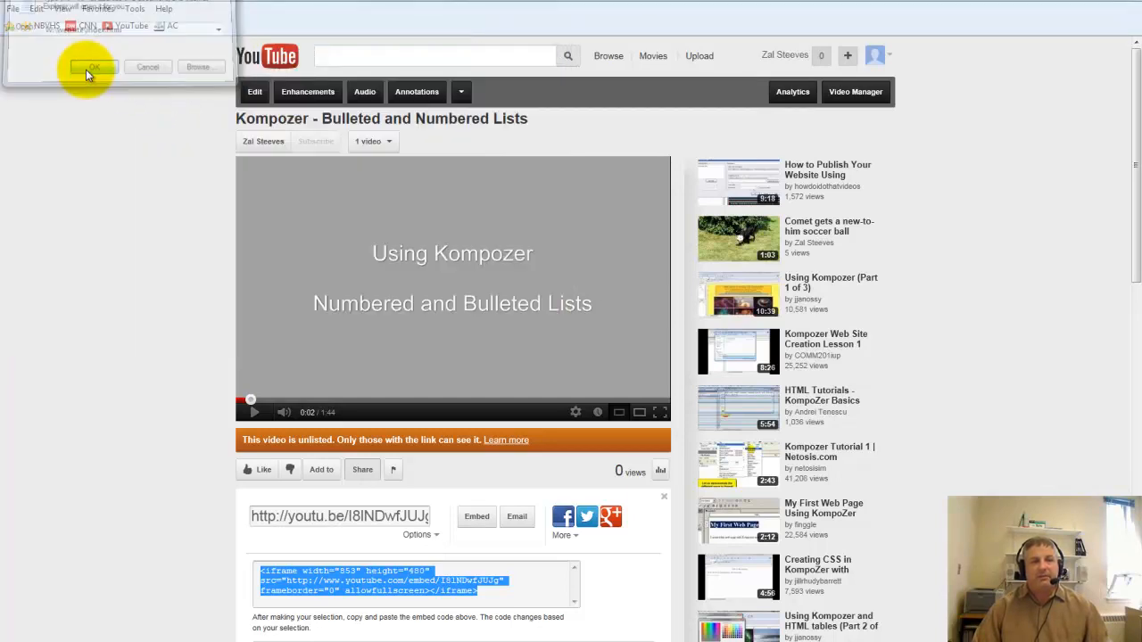
{"action": "left_click", "coordinate": [94, 67]}
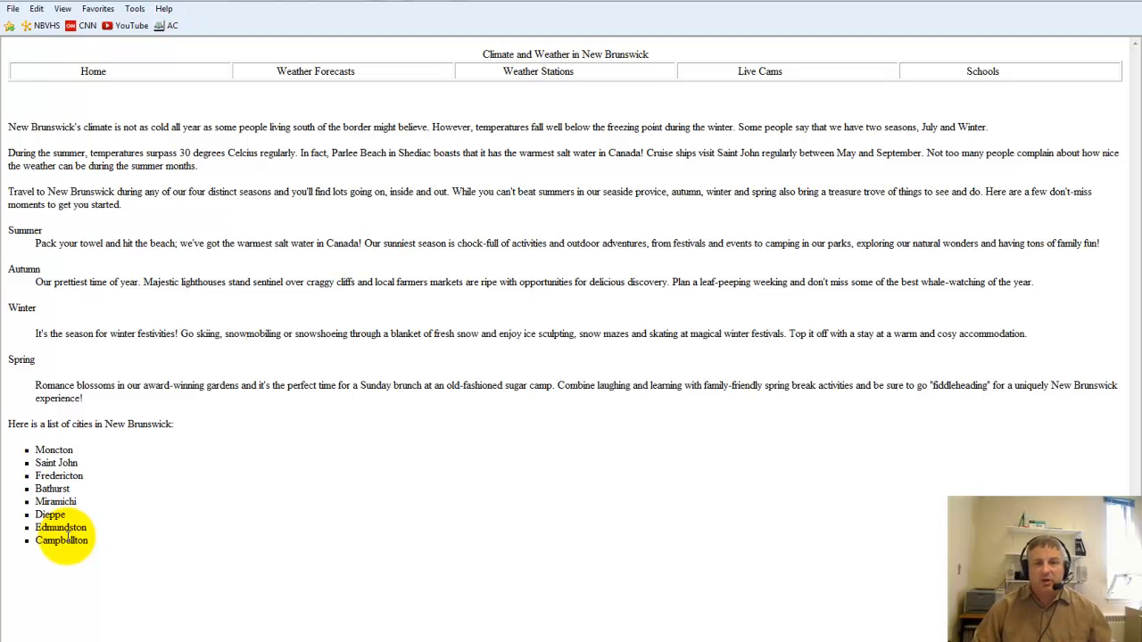
{"action": "mouse_move", "coordinate": [167, 419]}
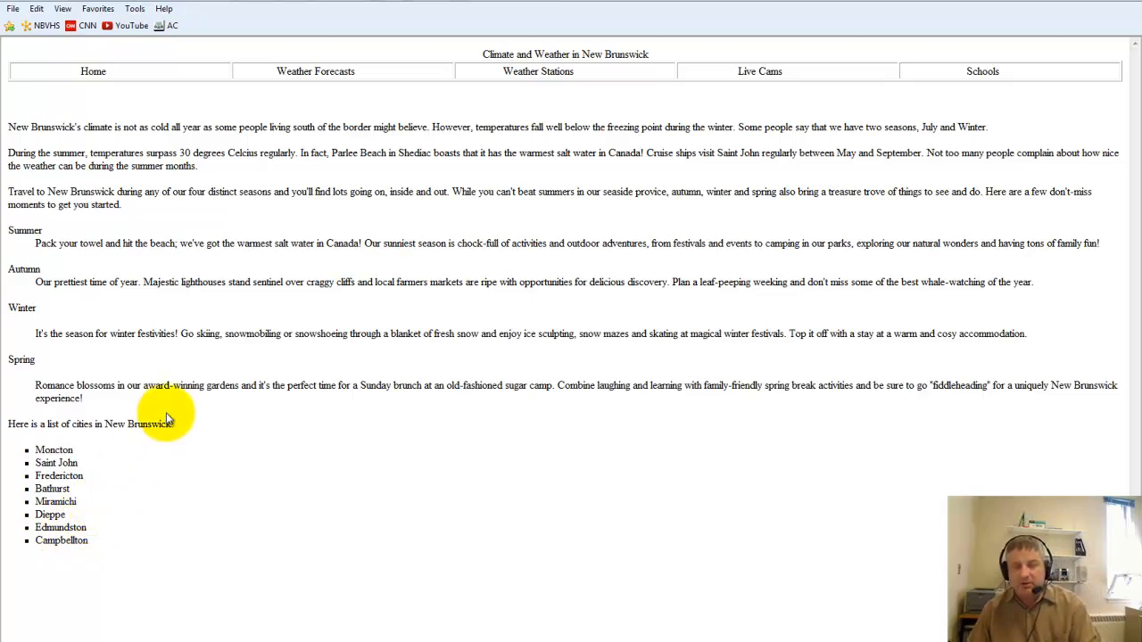